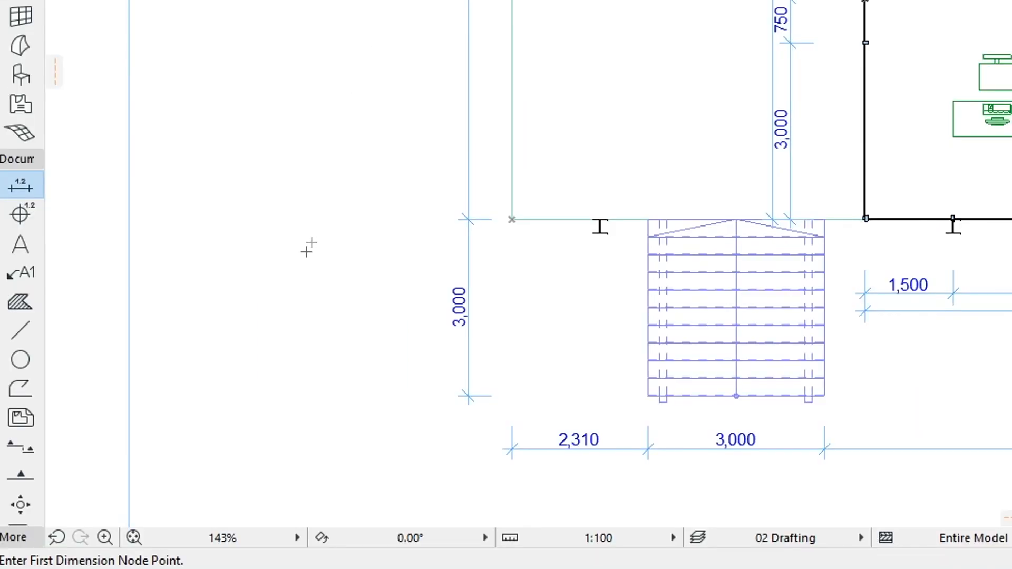
{"action": "mouse_move", "coordinate": [21, 446]}
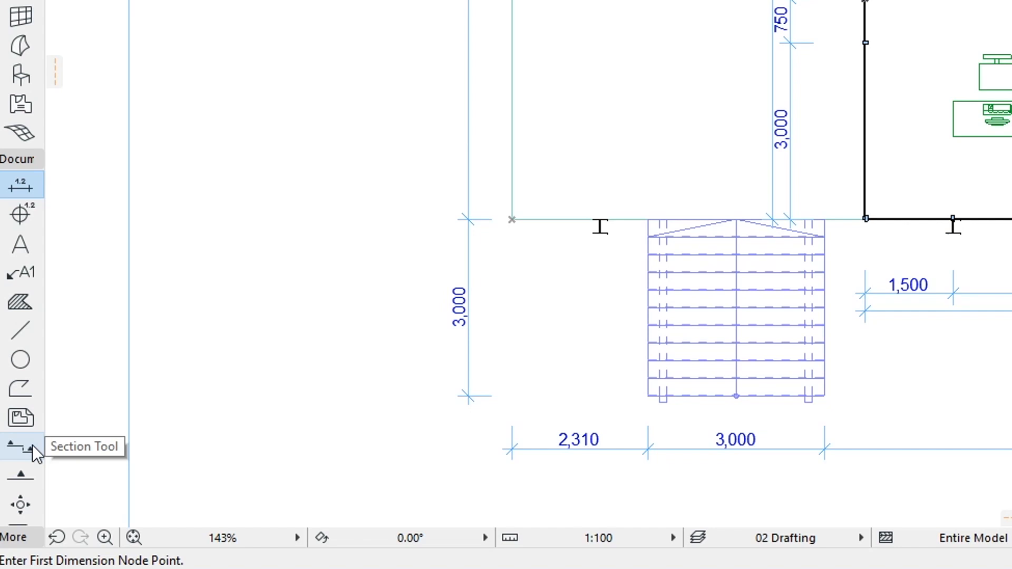
- Activate the Section tool in the Toolbox, ready to place section S-01
{"action": "left_click", "coordinate": [21, 445]}
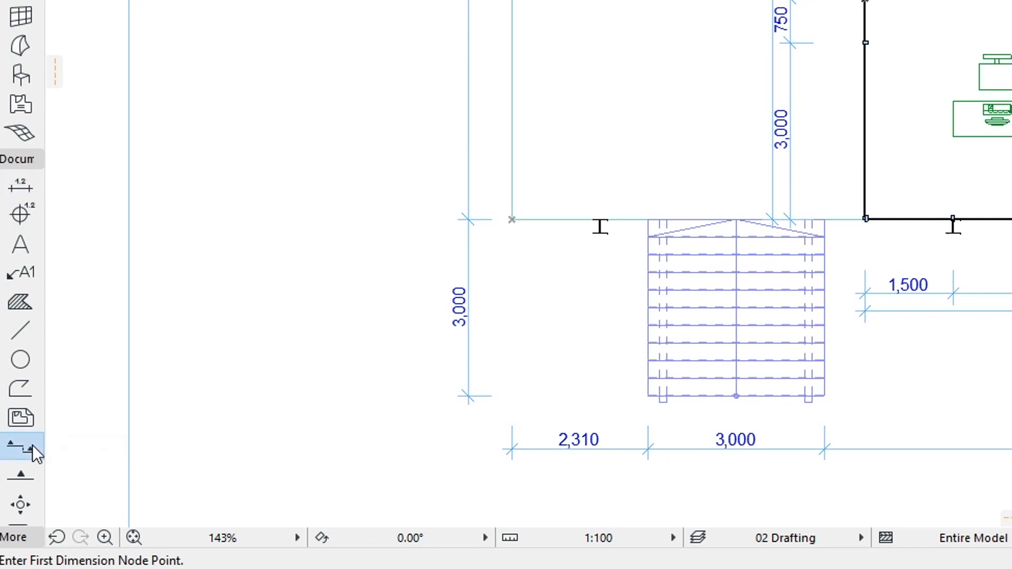
{"action": "left_click", "coordinate": [21, 446]}
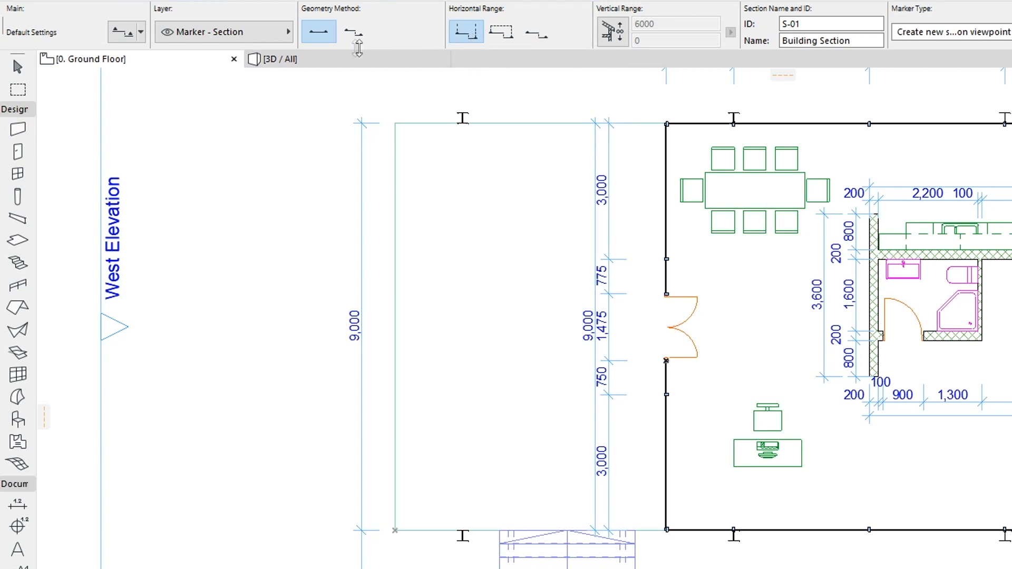
{"action": "mouse_move", "coordinate": [319, 31]}
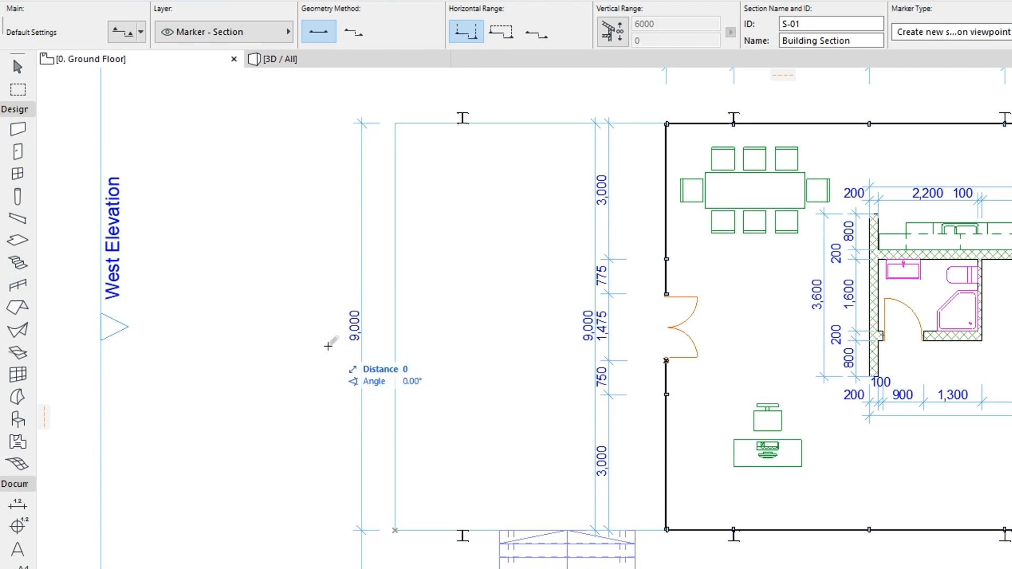
- Drag section line S-01 horizontally from left of the building past the right wall
{"action": "left_click_drag", "start_coordinate": [326, 347], "coordinate": [781, 355]}
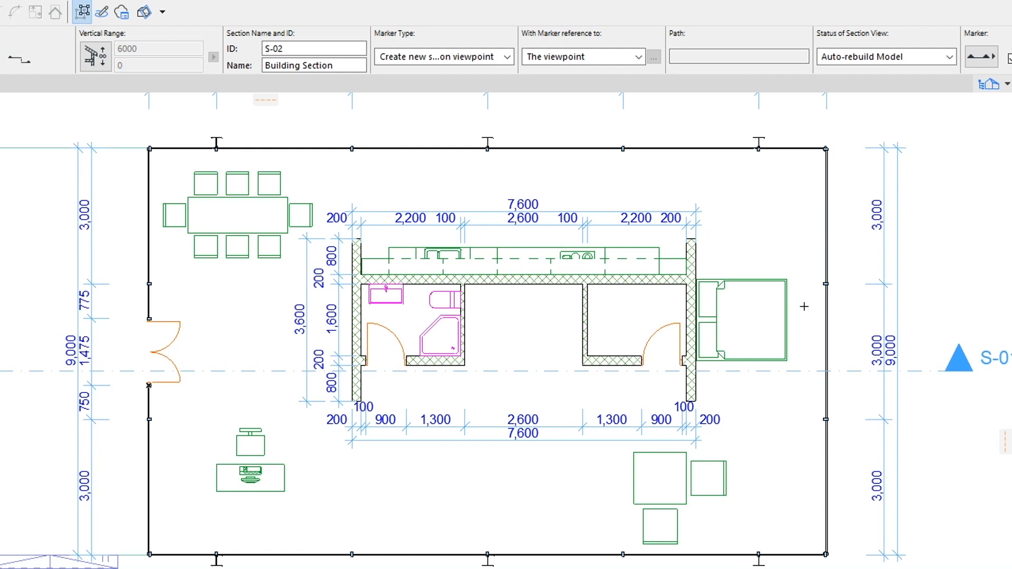
{"action": "mouse_move", "coordinate": [933, 251]}
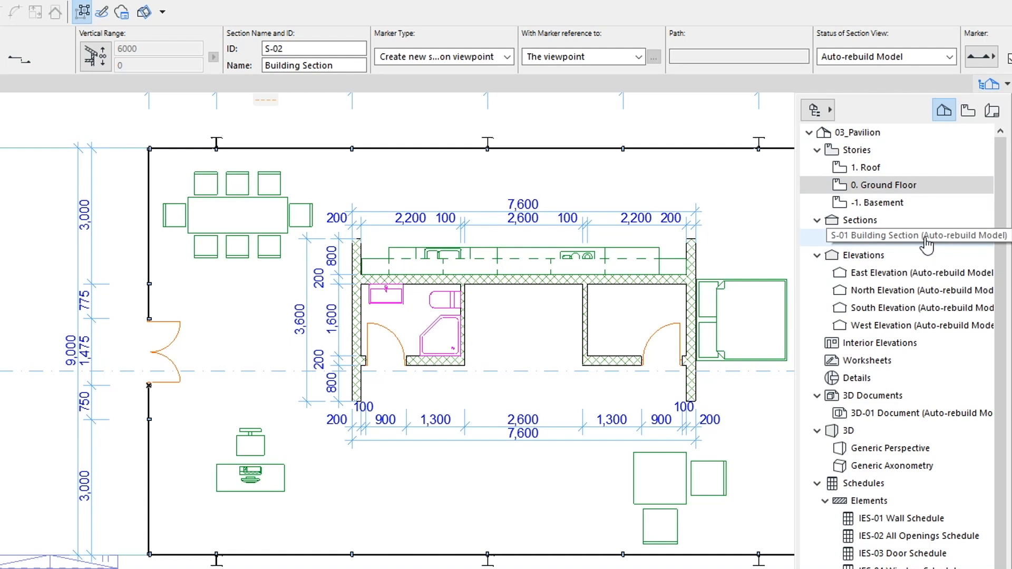
- Open S-01 Building Section from the Project Map's Sections list
{"action": "double_click", "coordinate": [891, 235]}
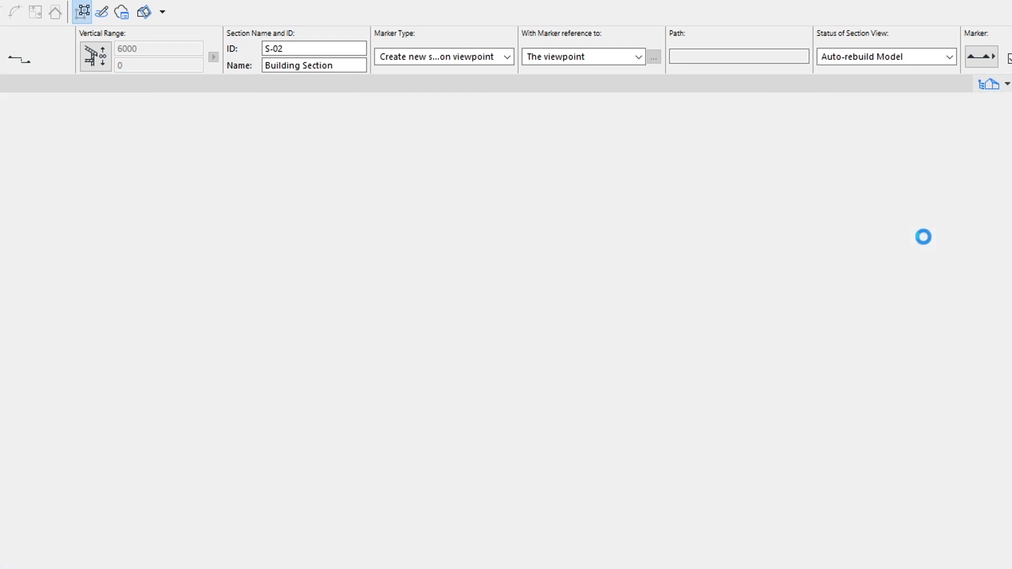